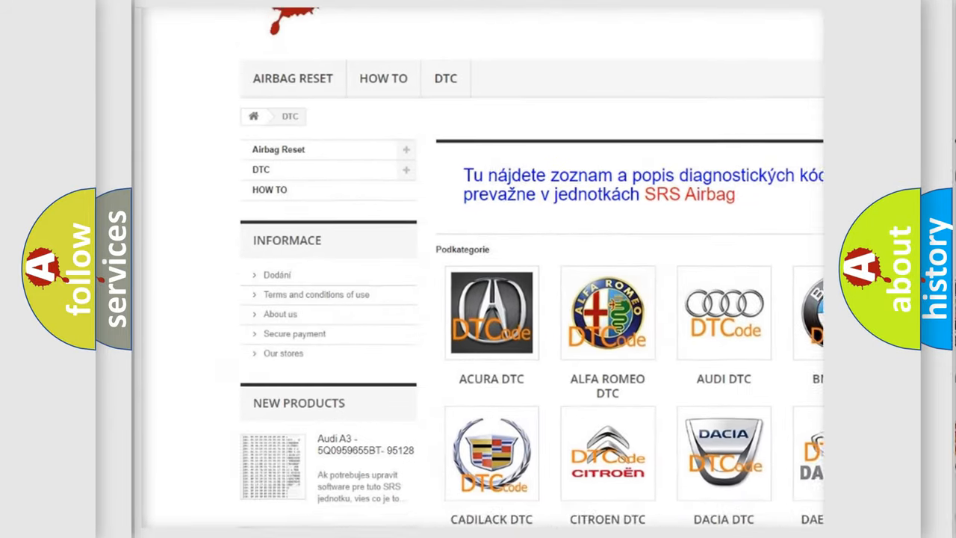
pyautogui.scroll(-3)
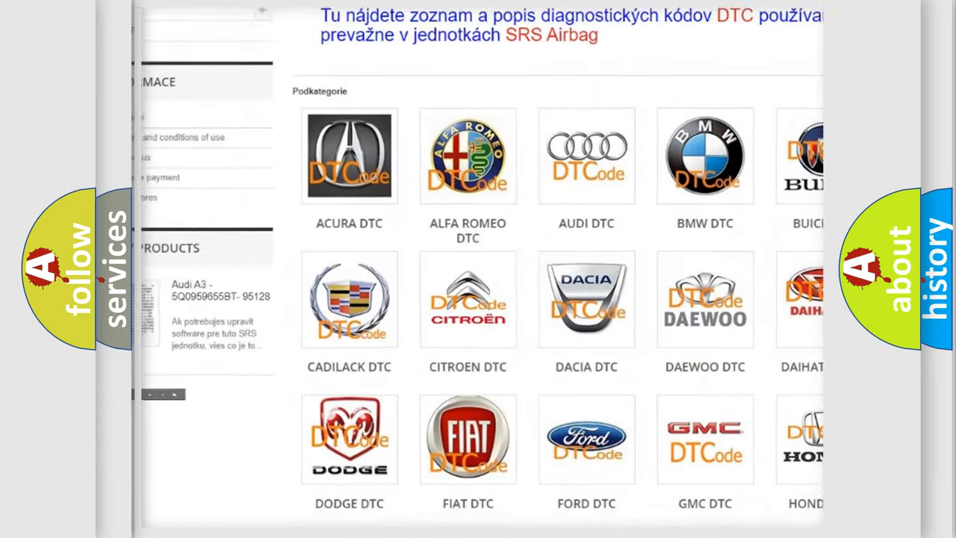